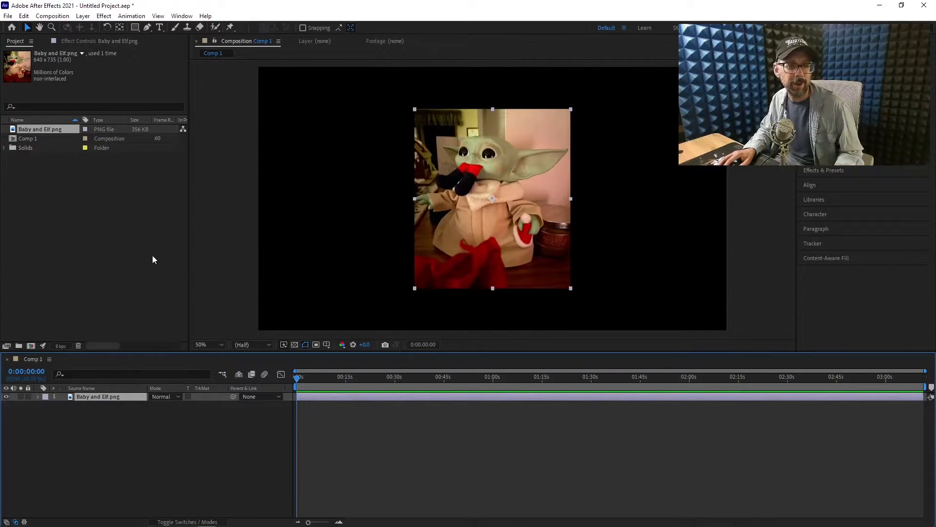
Add a Stroke layer style to the Baby and Elf photo layer.
right_click(493, 122)
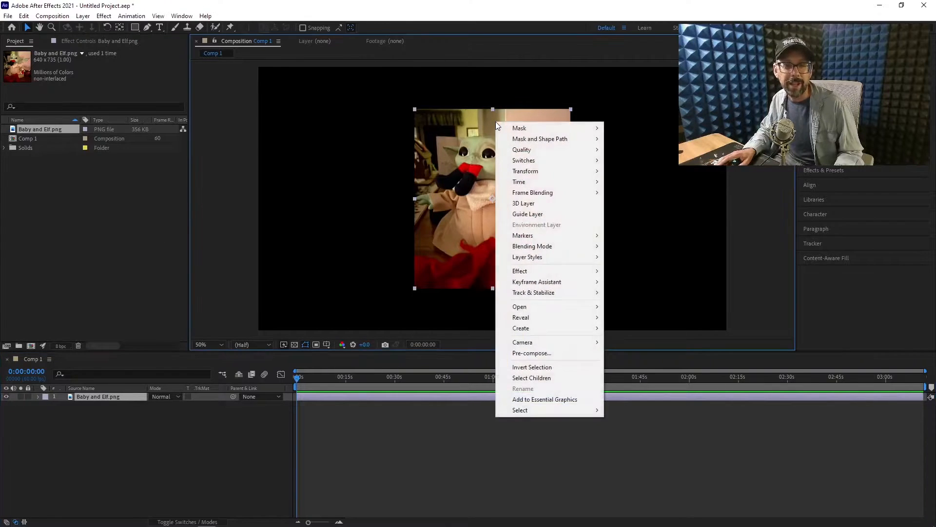
mouse_move(546, 264)
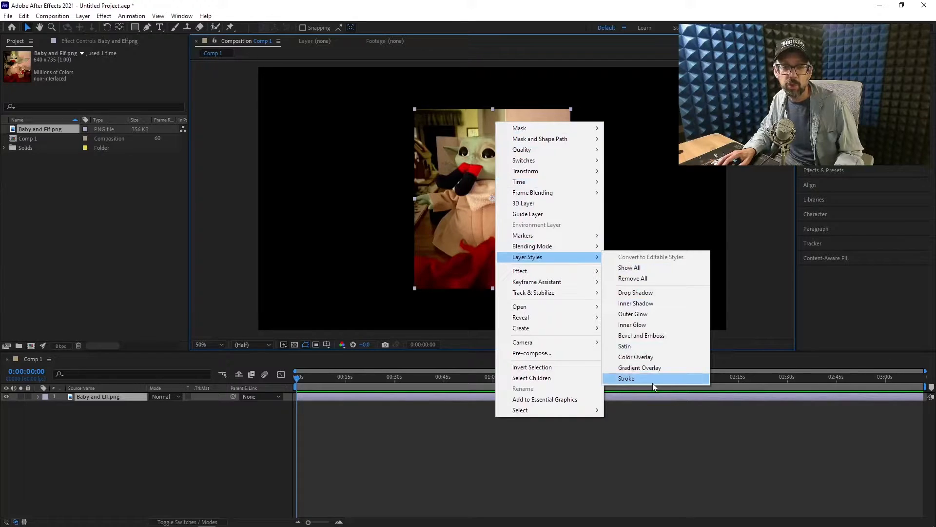
left_click(626, 378)
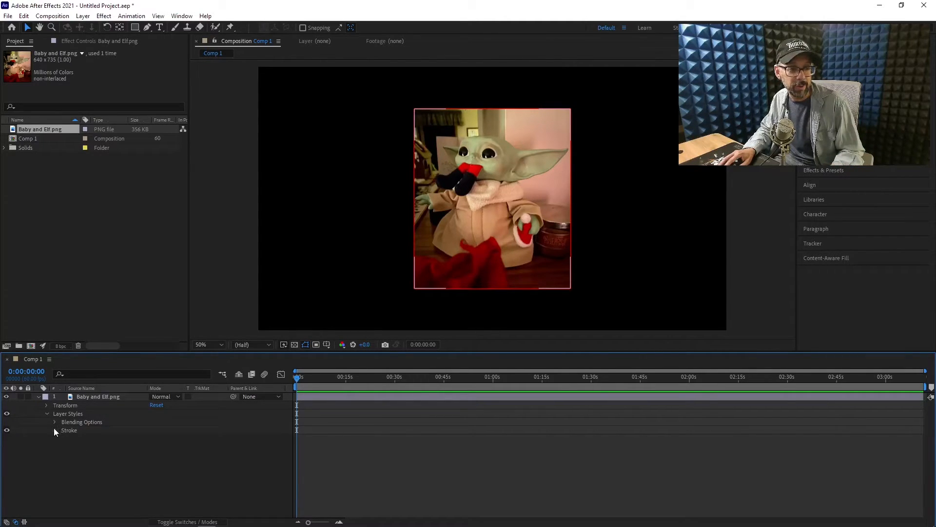
Make the photo's stroke white (FFFFFF), size 20, and positioned Inside the edges.
left_click(55, 430)
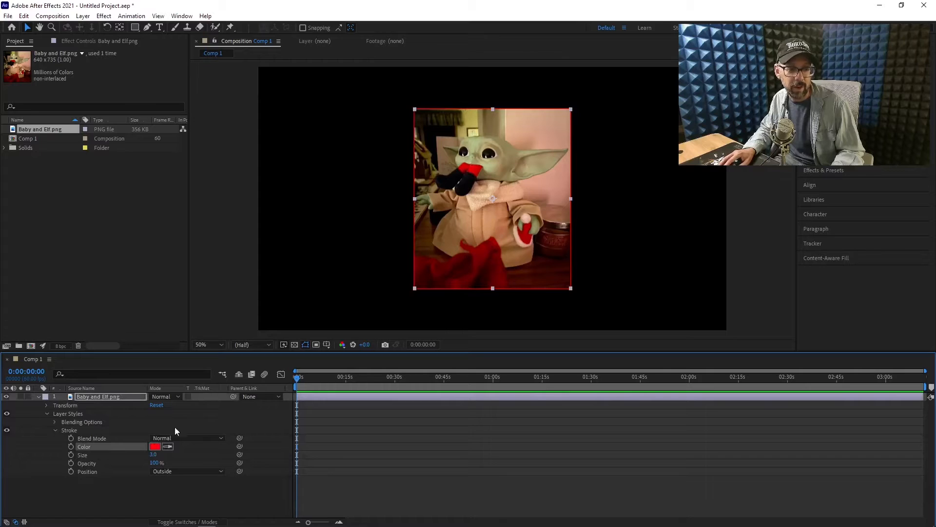
left_click(156, 446)
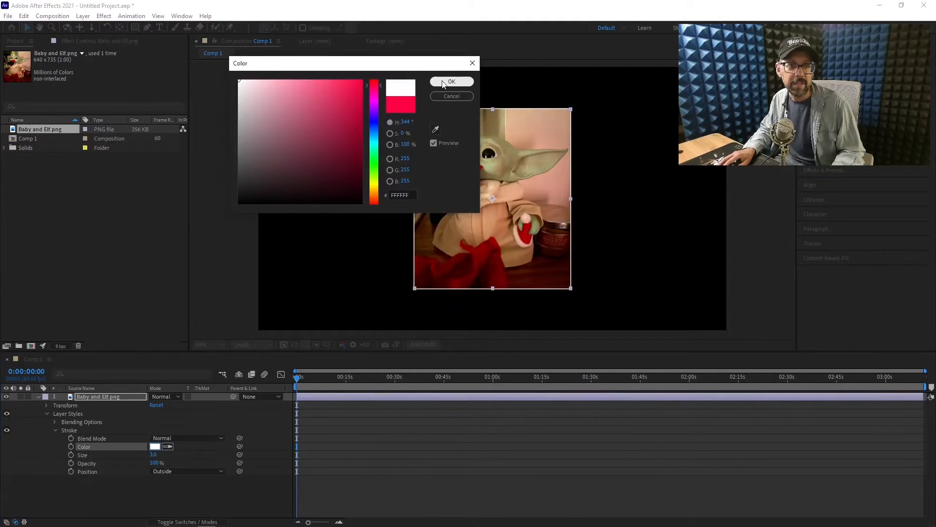
left_click(451, 82)
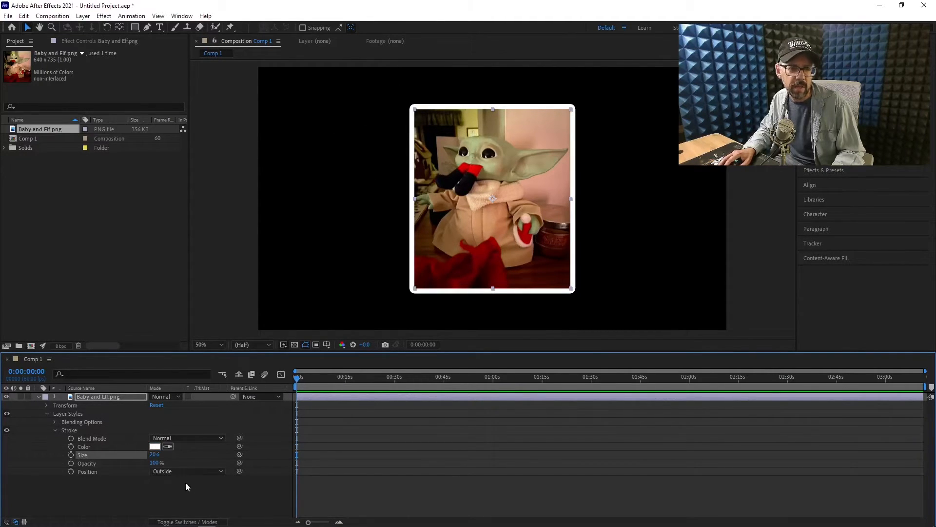
left_click(186, 471)
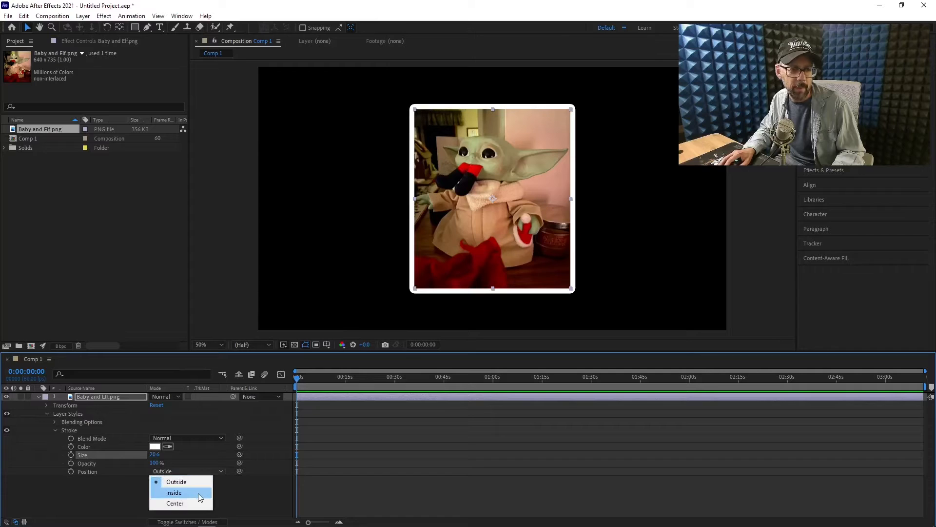
left_click(173, 492)
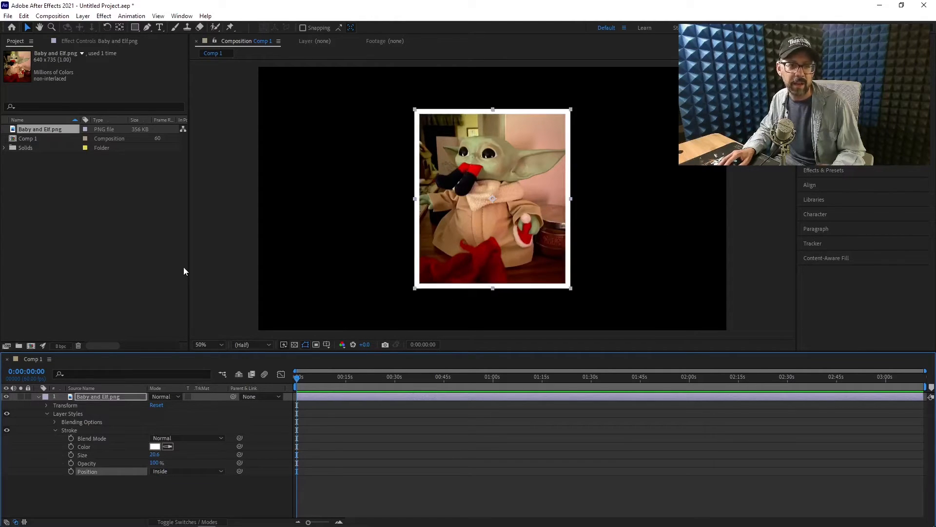